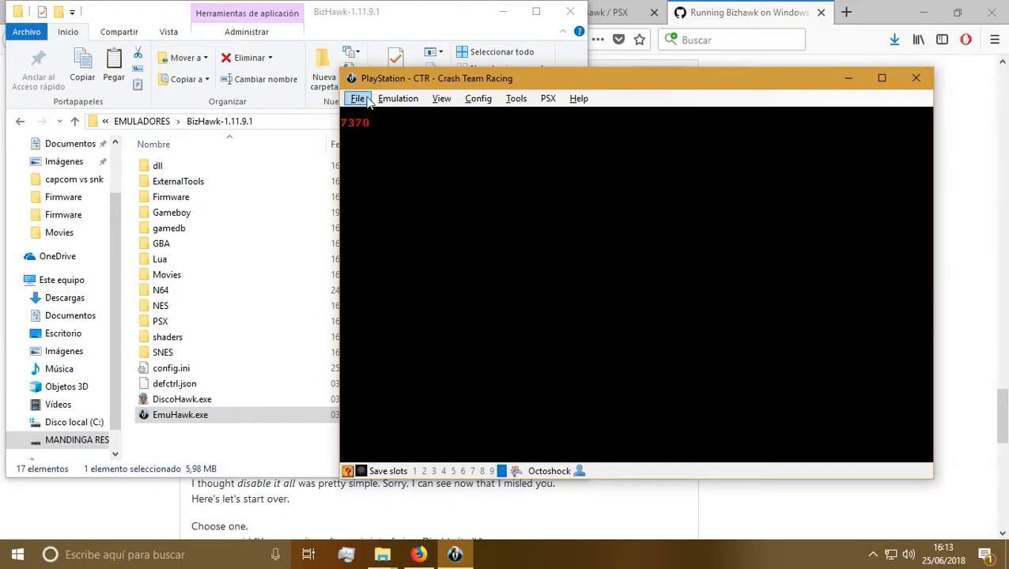
- Move the EmuHawk window left over the file browser
left_click_drag(438, 77, 371, 60)
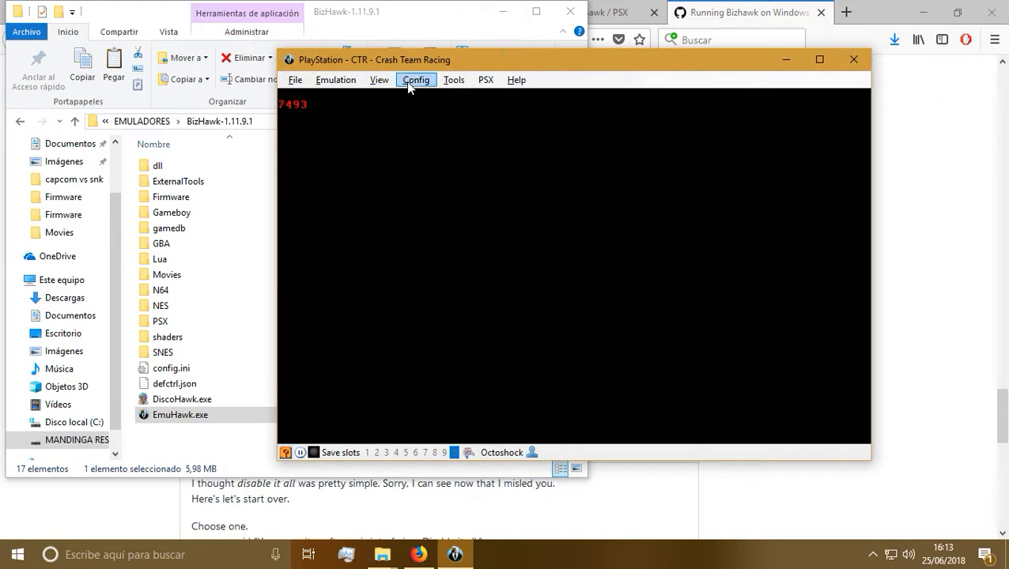
left_click(453, 80)
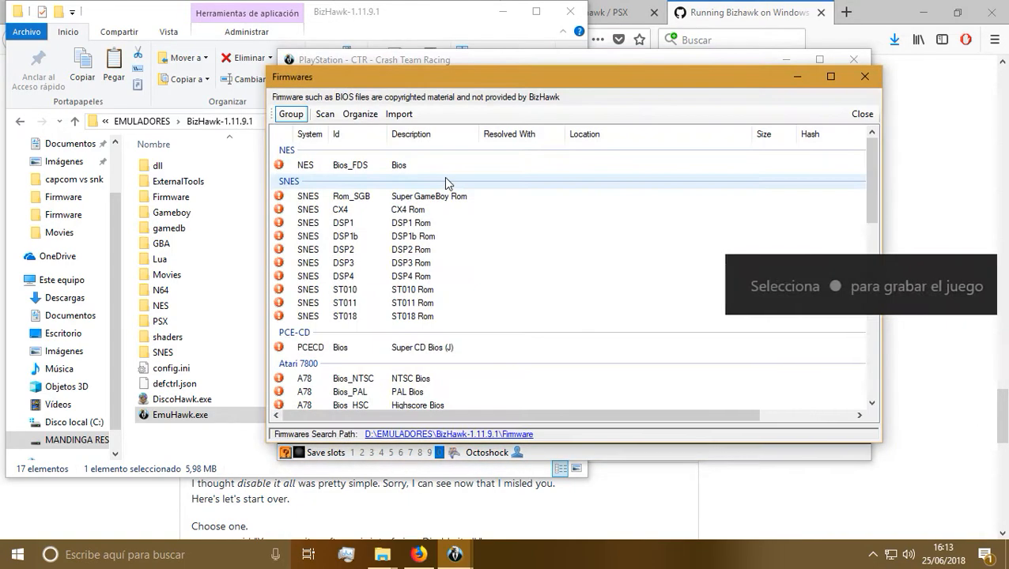
scroll("down", 3)
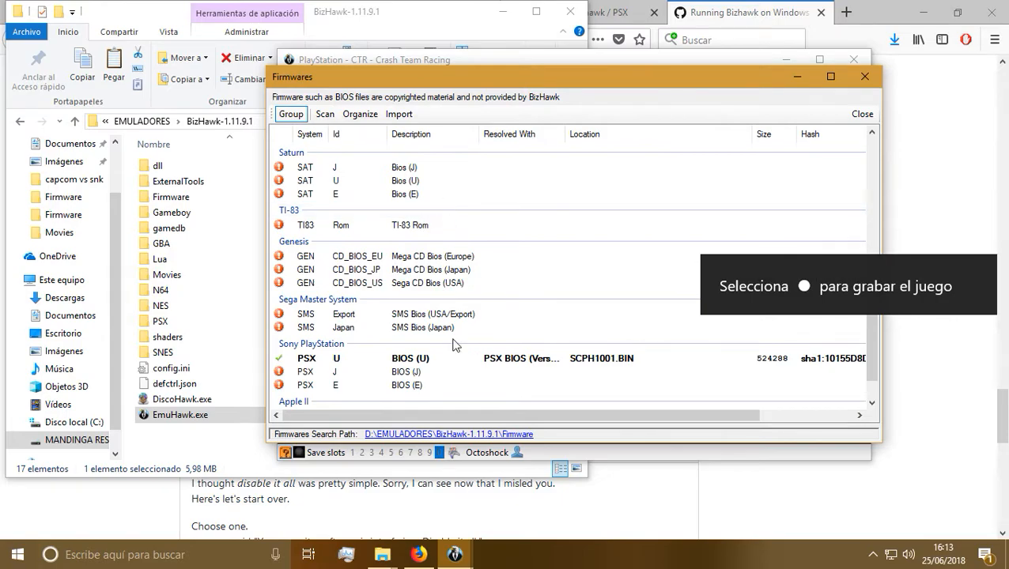
right_click(403, 358)
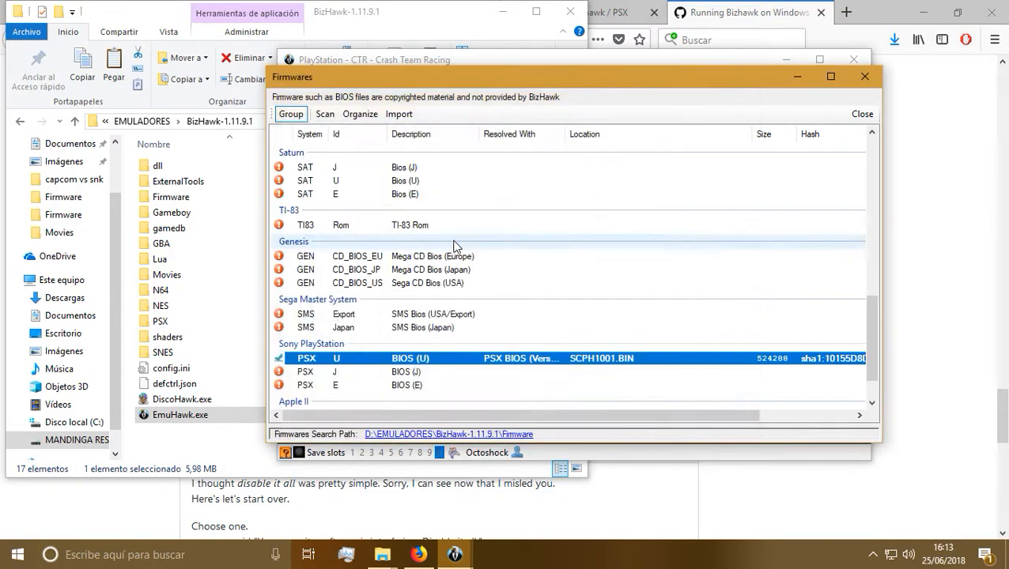
left_click(862, 114)
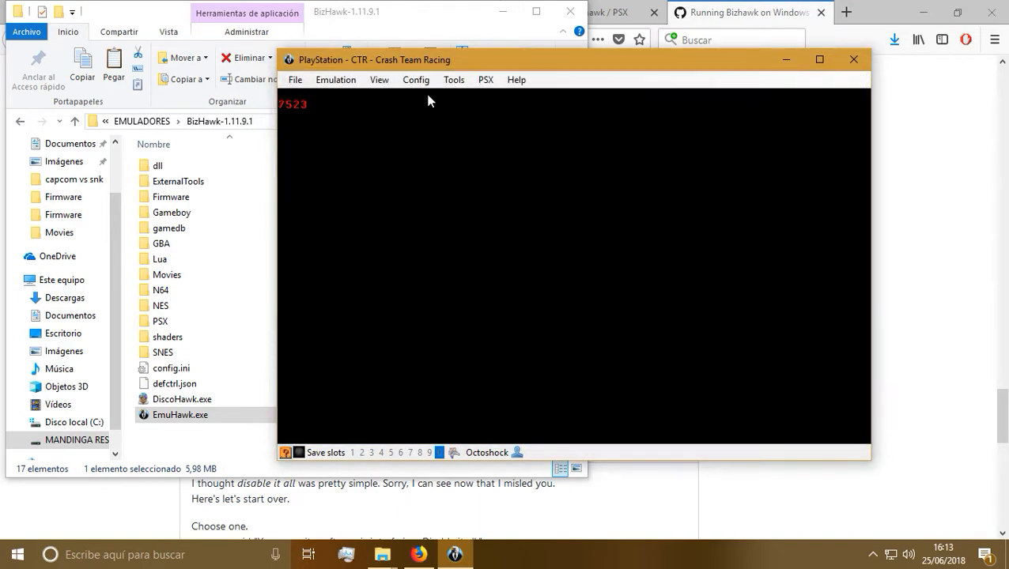
left_click(295, 79)
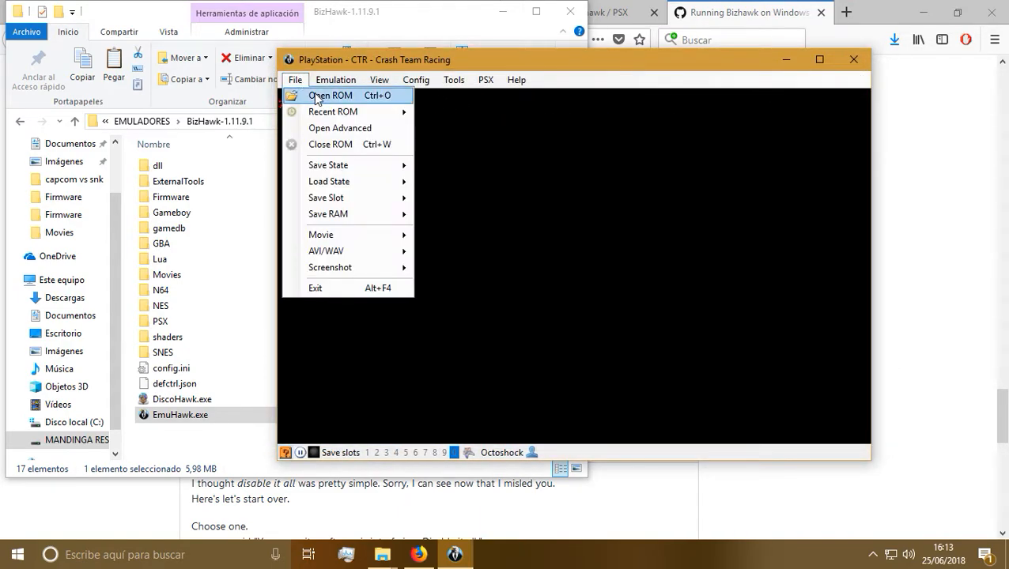
left_click(331, 95)
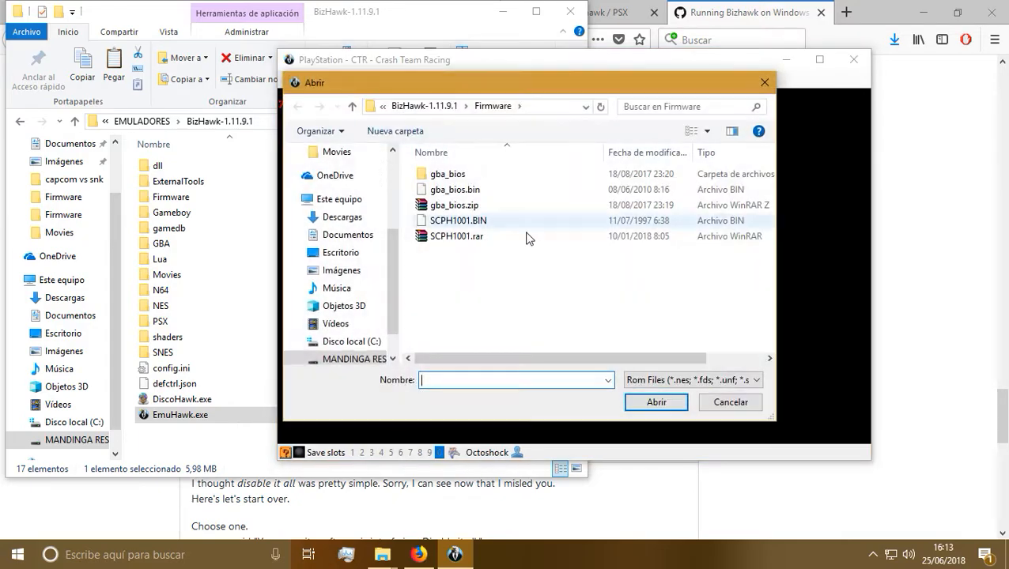
left_click(355, 359)
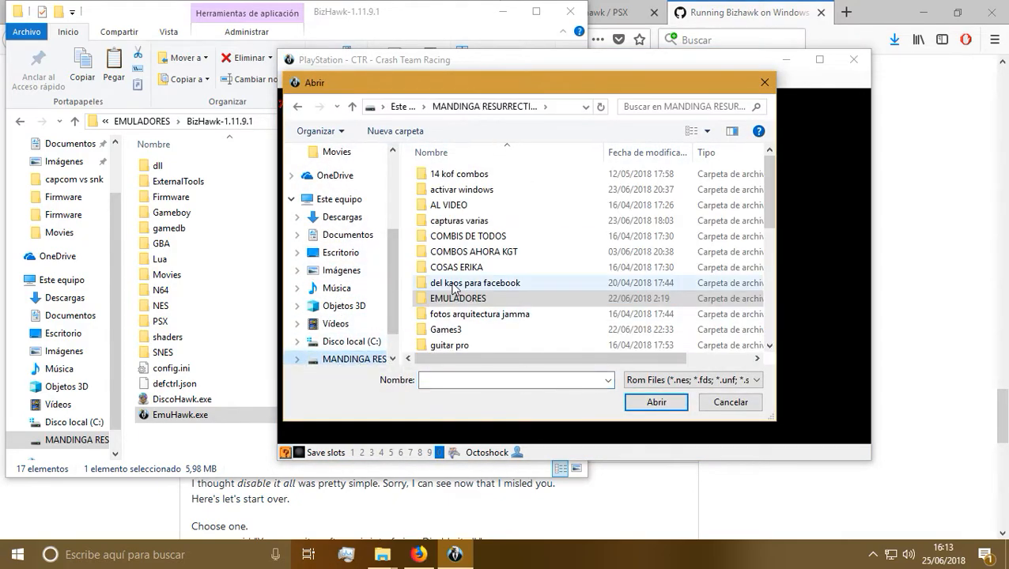
double_click(458, 298)
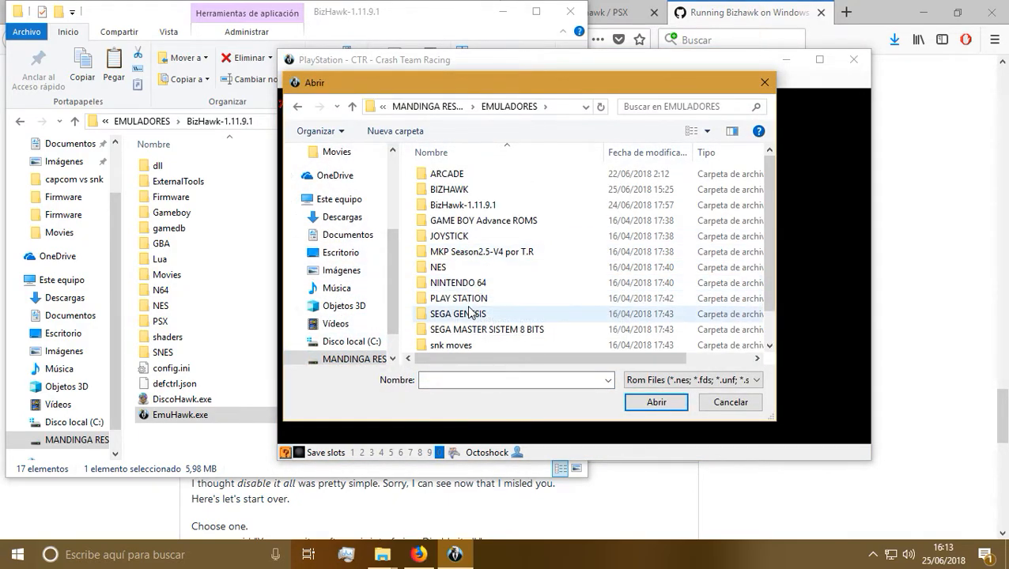
double_click(458, 298)
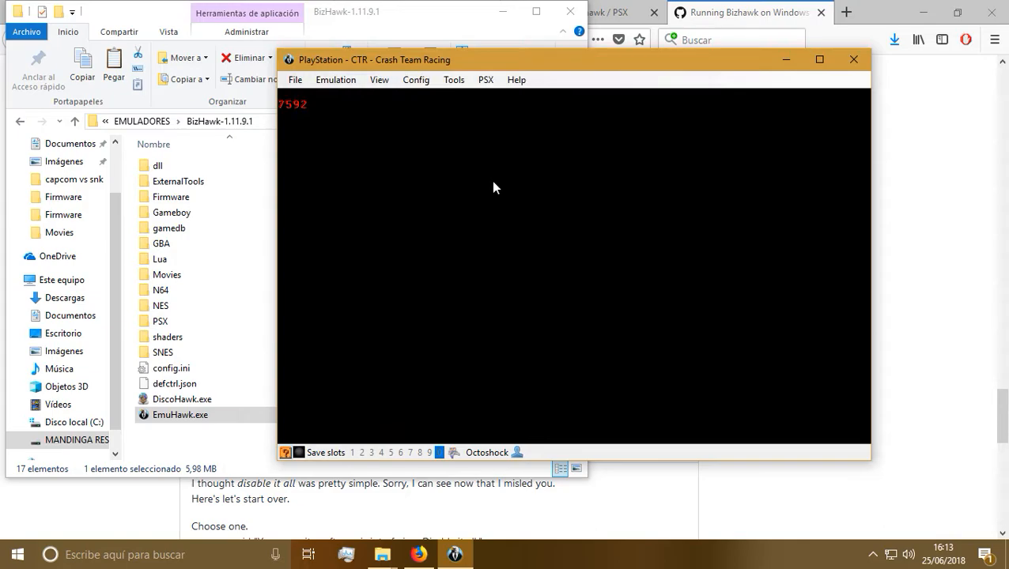
mouse_move(498, 276)
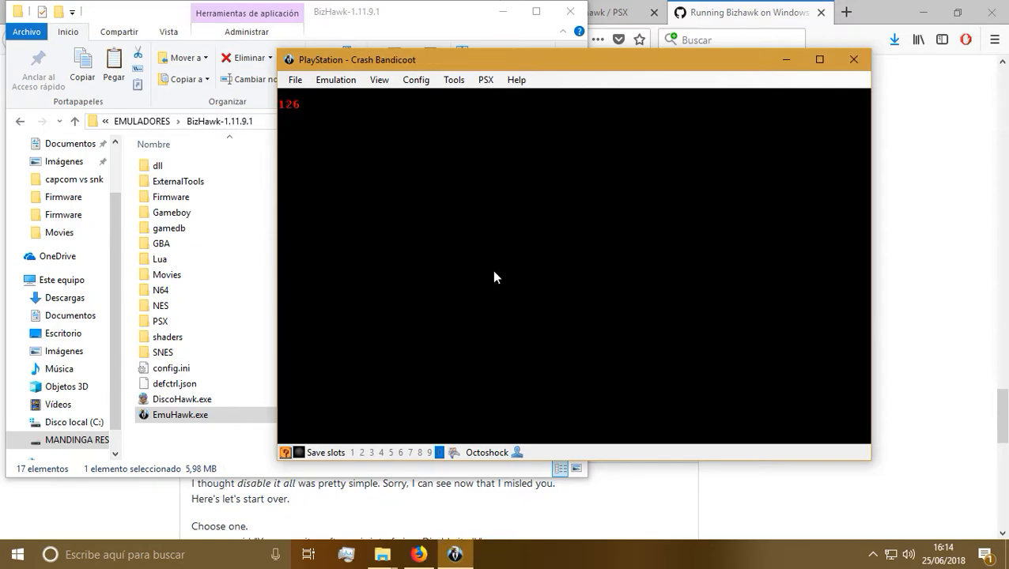
mouse_move(299, 452)
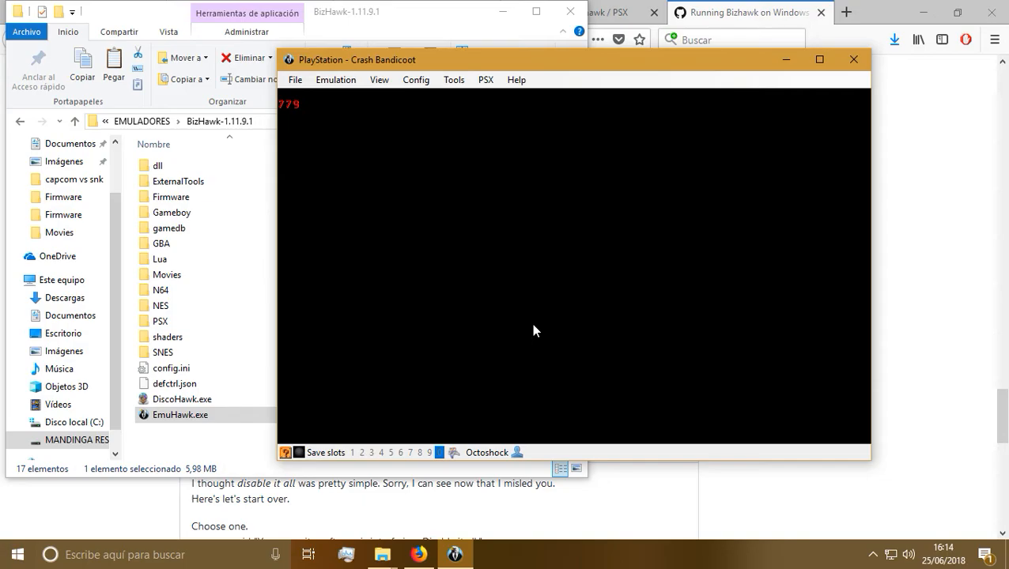
- Let Crash Bandicoot load, replacing Crash Team Racing on the PlayStation core
key("alt+z")
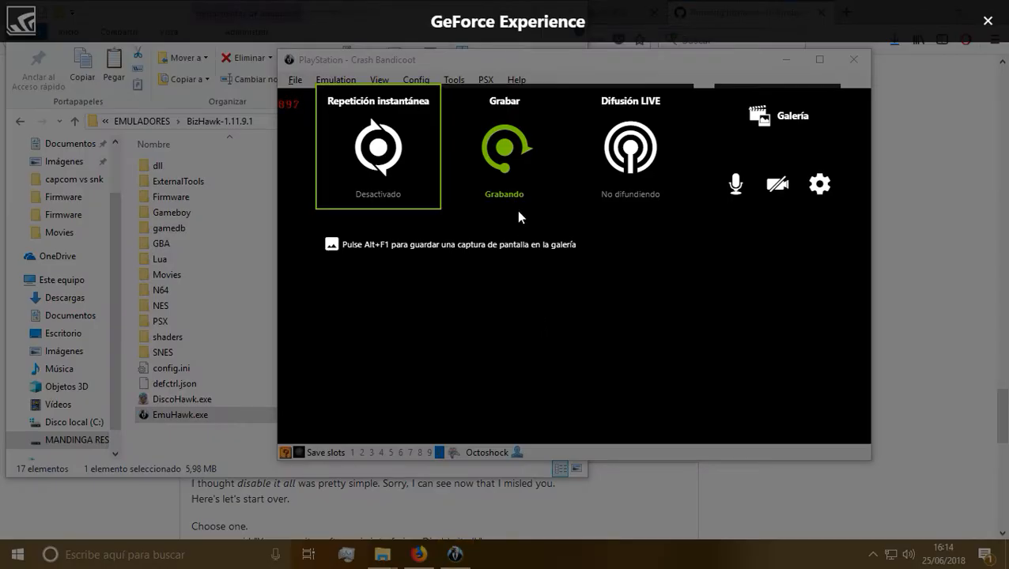
left_click(504, 148)
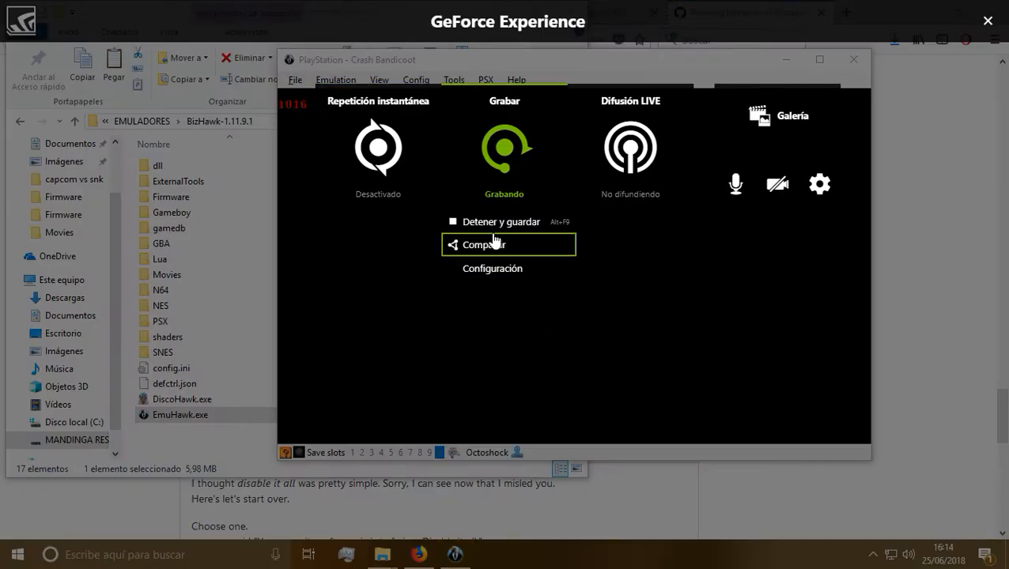